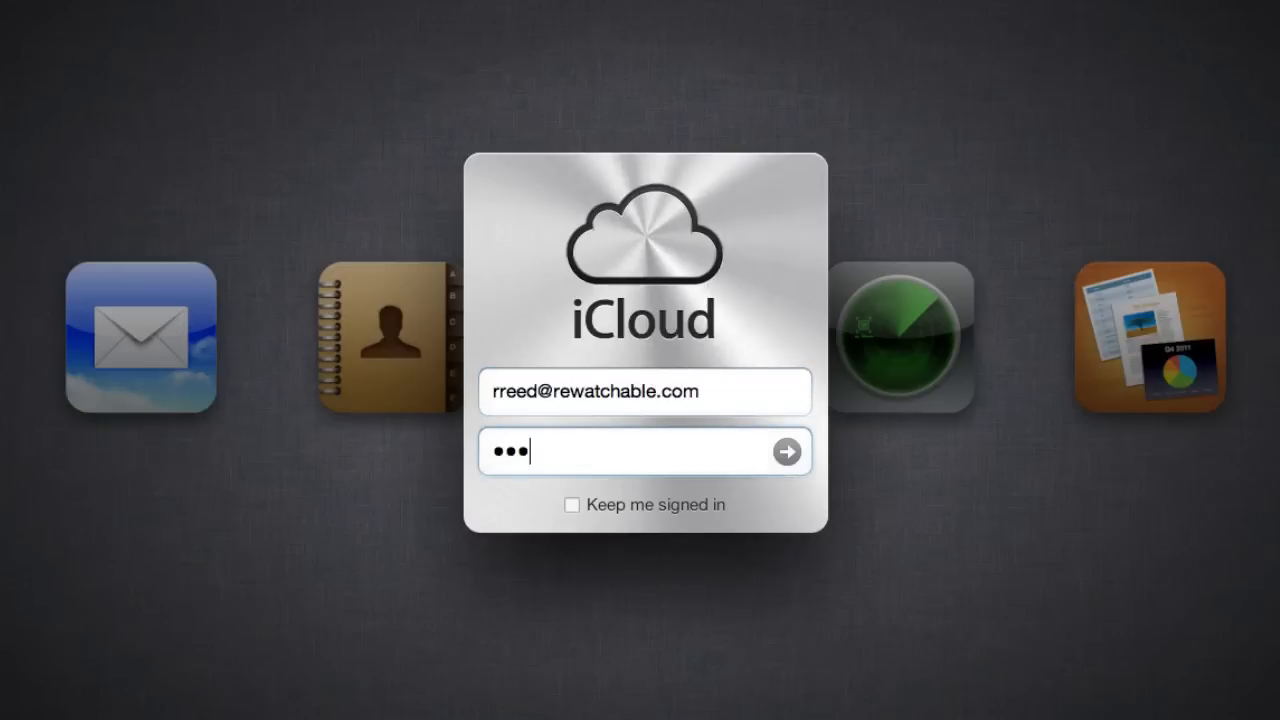
Sign in with the Apple ID password to reach the iCloud apps home screen.
type("password")
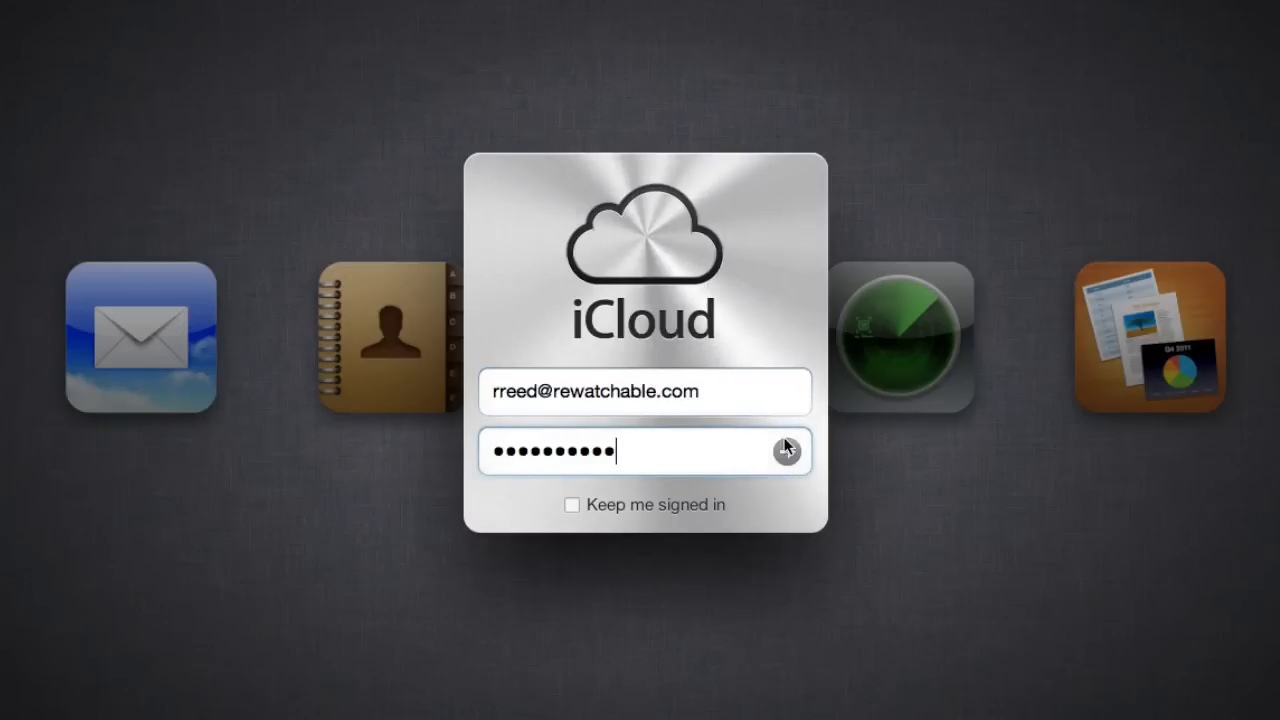
left_click(784, 452)
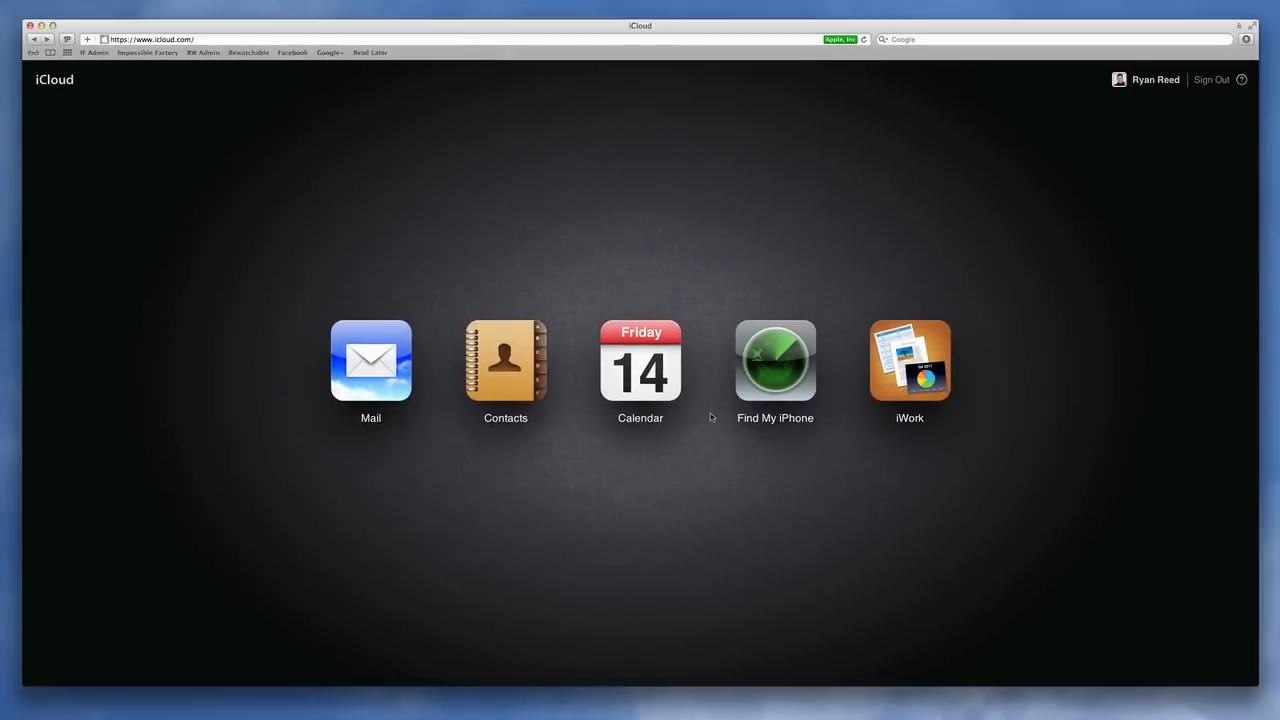
mouse_move(1152, 90)
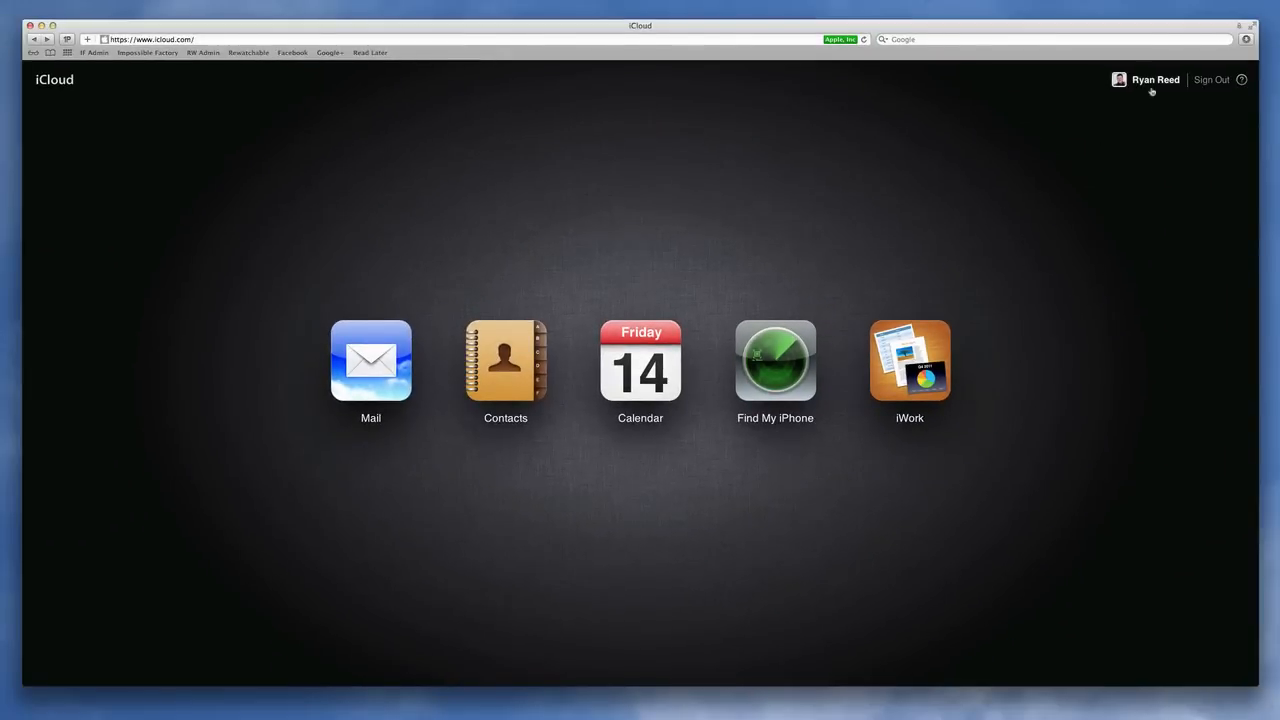
From the account's Advanced settings, reset Photo Stream and confirm removing its photos from iCloud.
left_click(1156, 80)
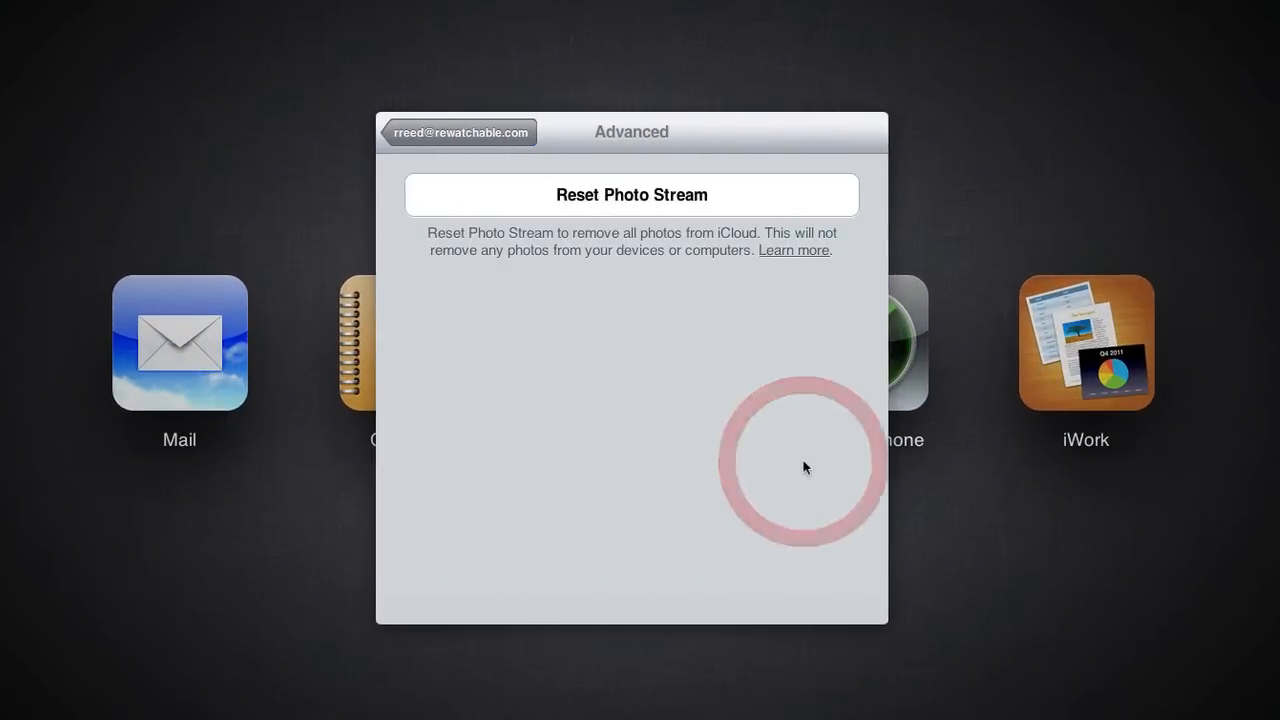
left_click(632, 194)
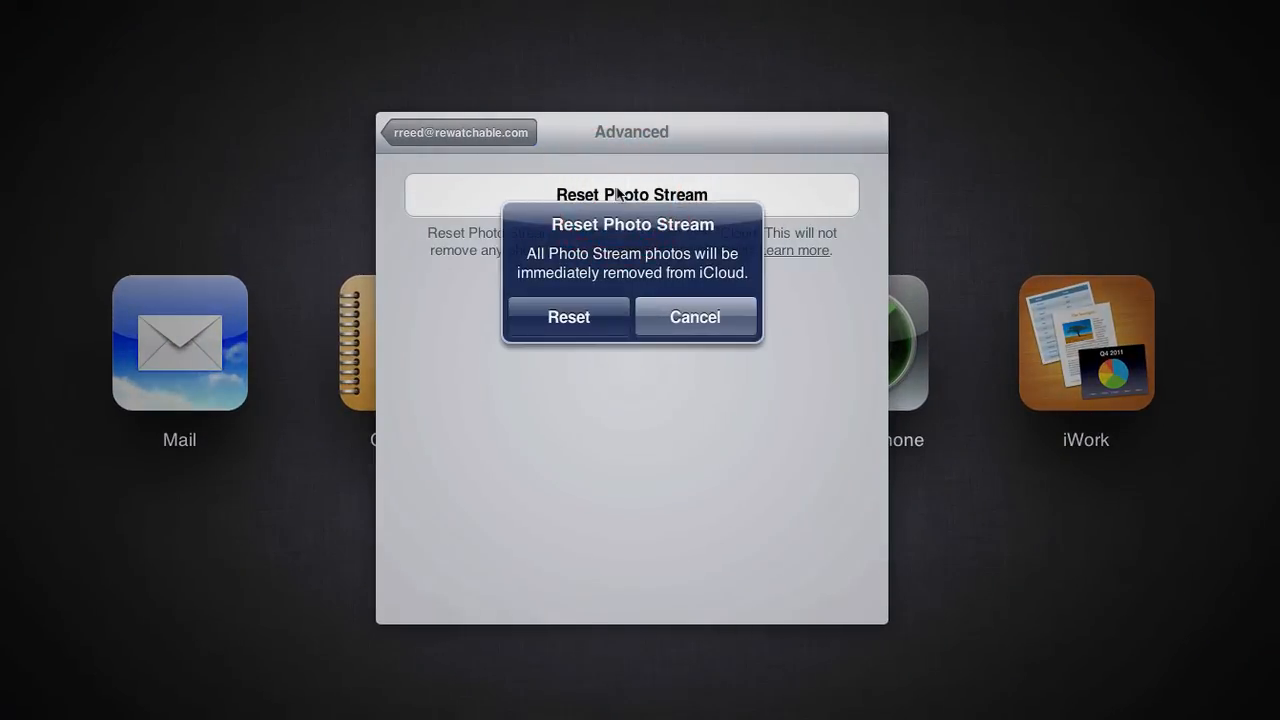
left_click(568, 316)
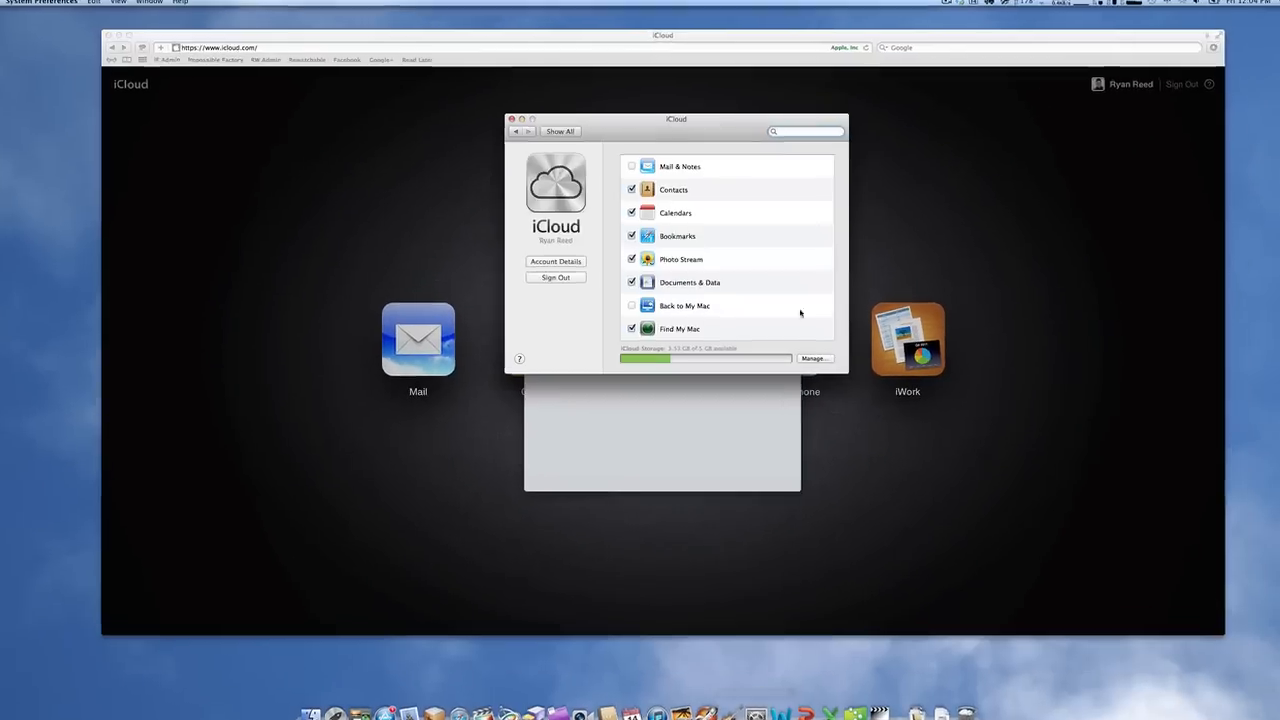
In the Mac's iCloud preference pane, switch Photo Stream off and back on.
left_click(560, 132)
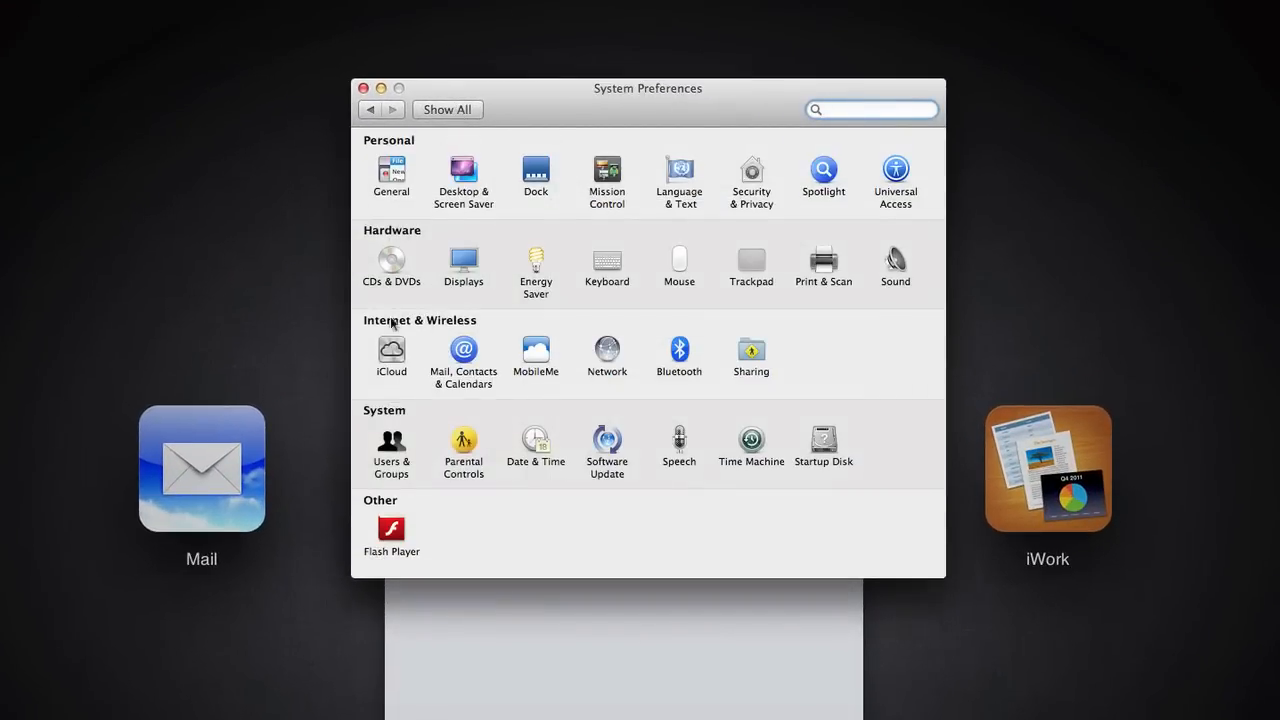
left_click(392, 350)
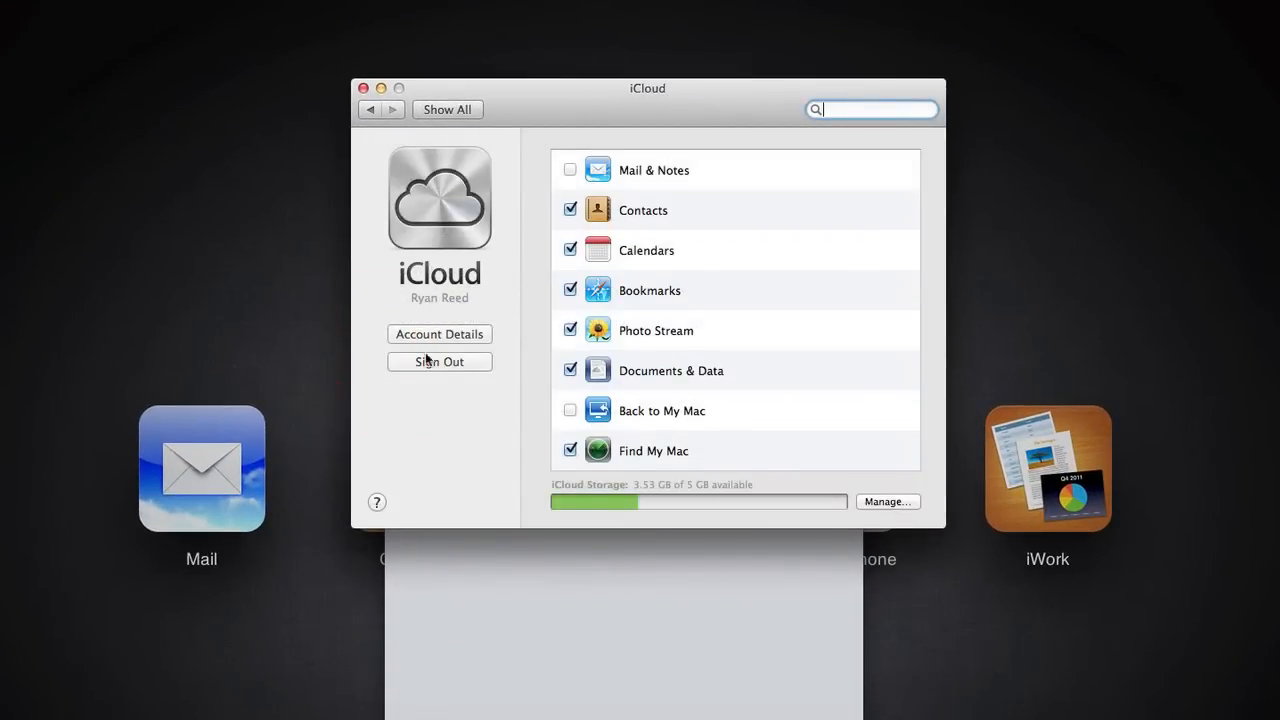
left_click(570, 330)
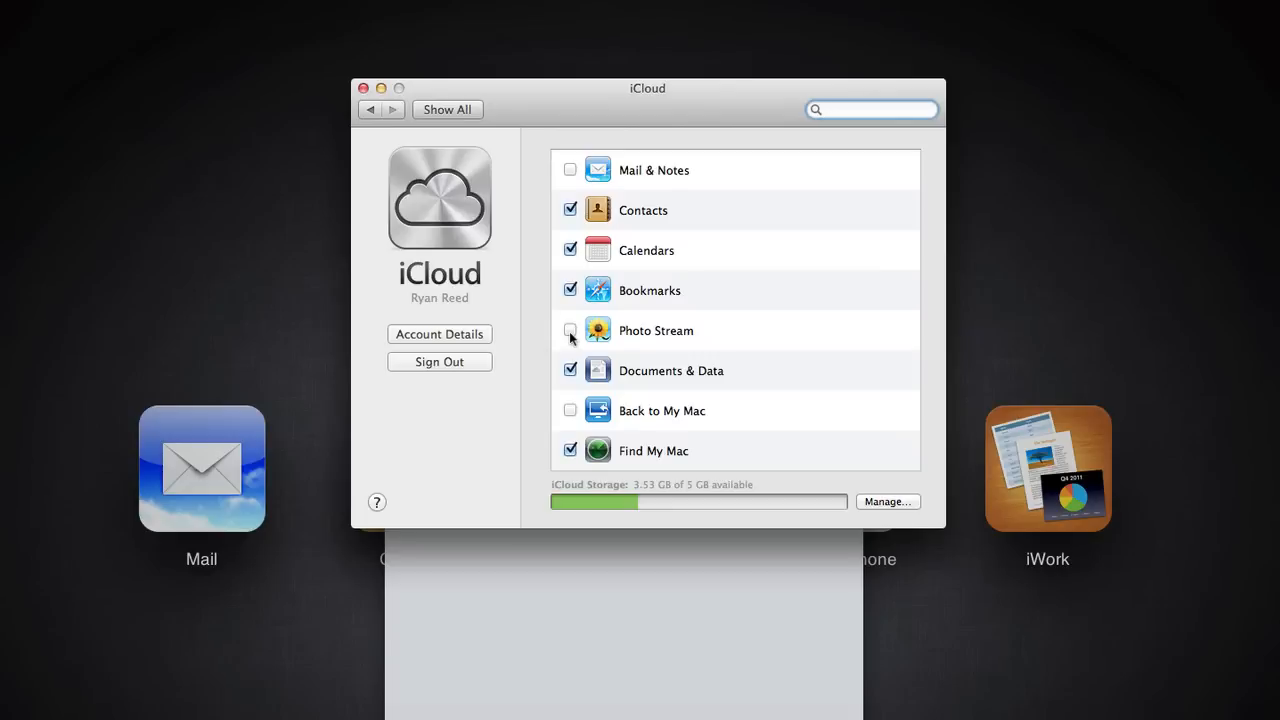
left_click(570, 330)
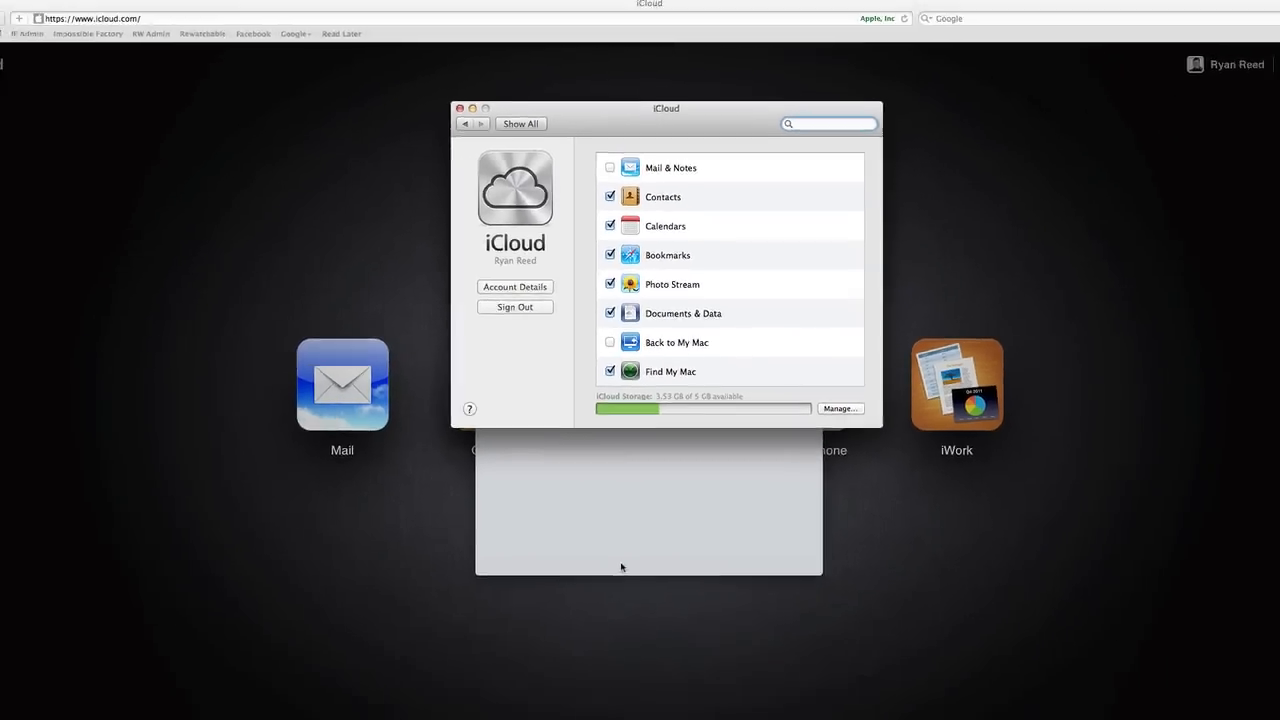